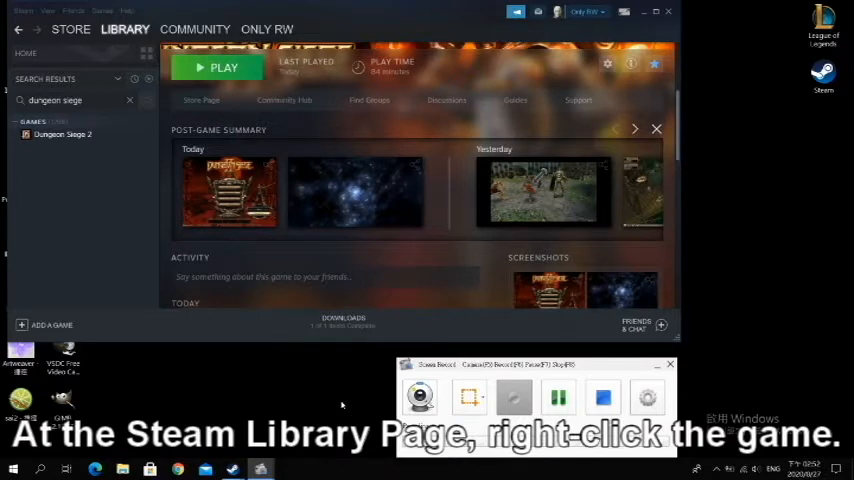
# Bring up Dungeon Siege 2's Properties from the Library list context menu
pyautogui.rightClick(62, 134)
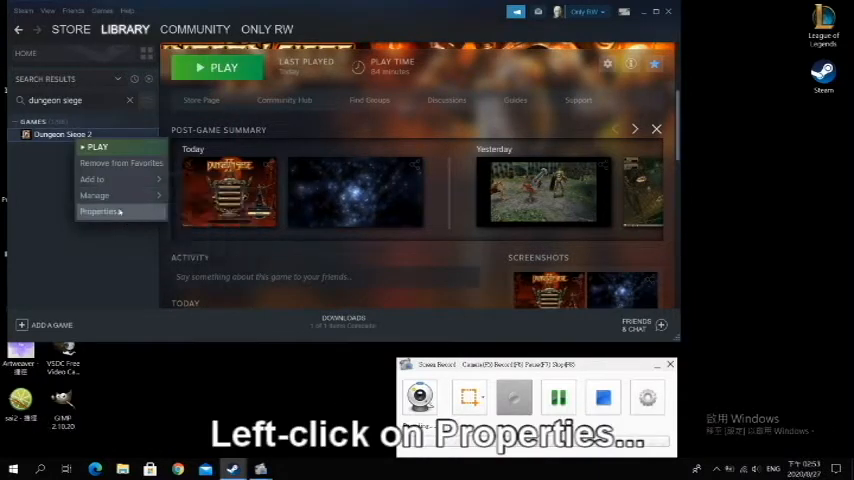
pyautogui.click(100, 212)
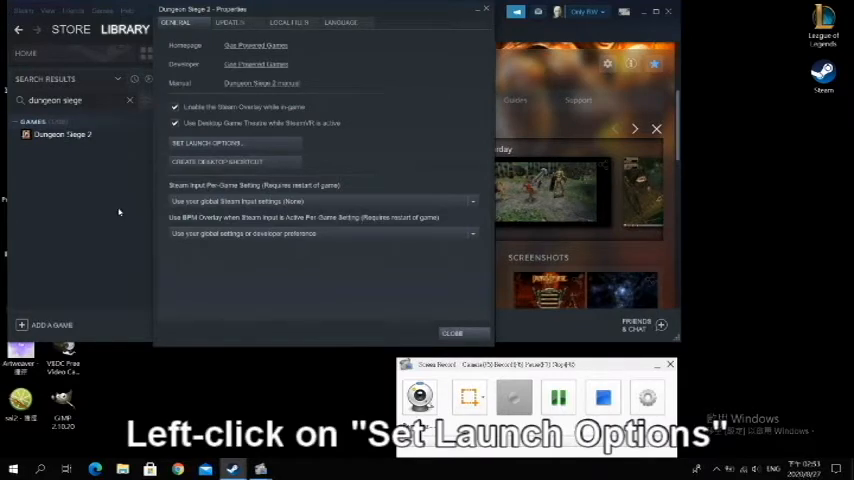
# Start the Set Launch Options editor from the General settings
pyautogui.click(208, 144)
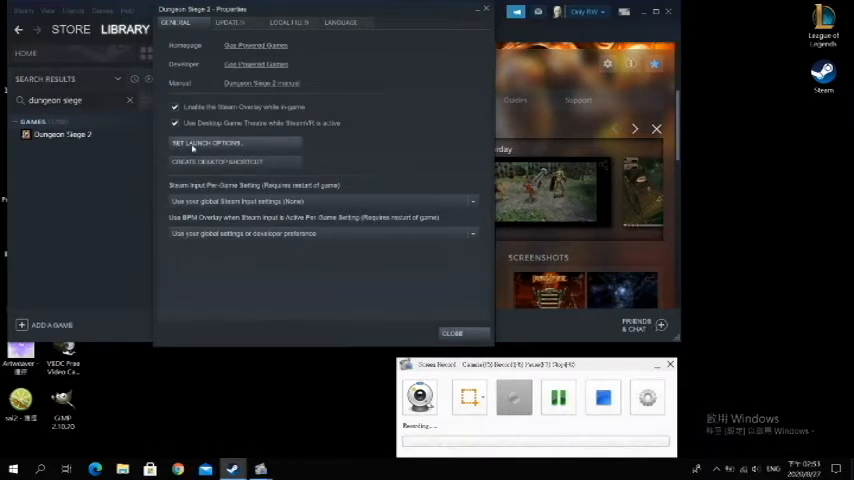
pyautogui.click(204, 142)
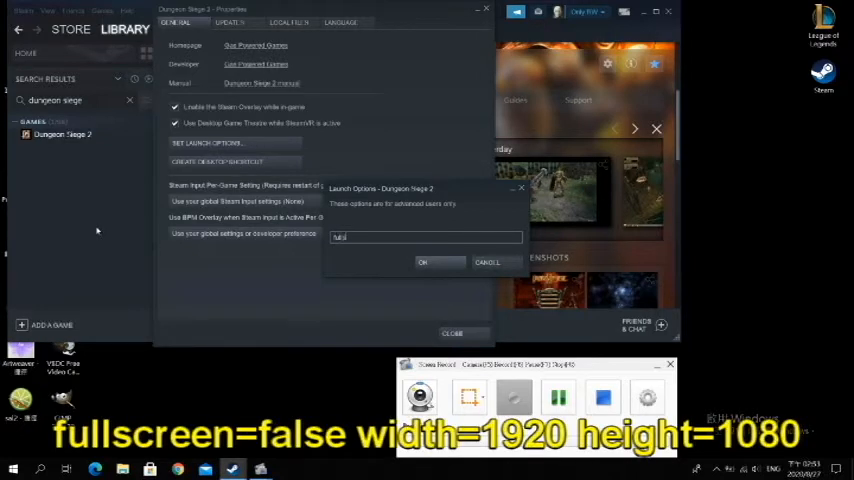
# Enter launch options "fullscreen=false width=1920 height=1080"
pyautogui.write('fullscreen=false')
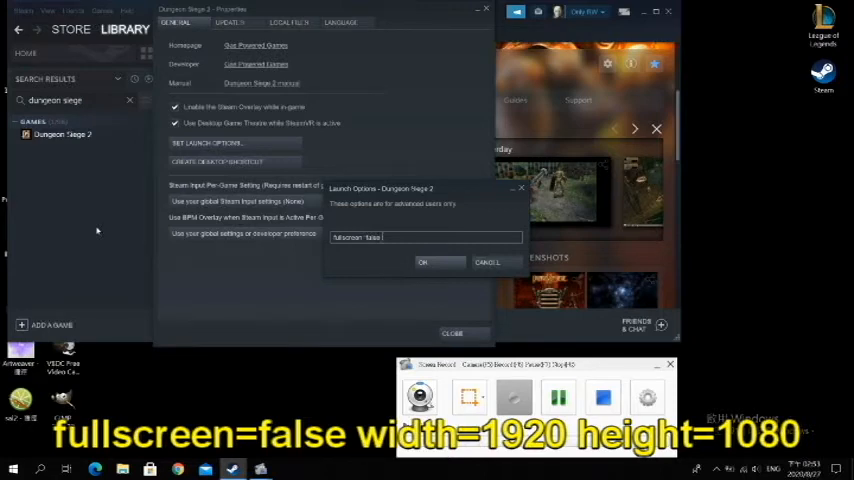
pyautogui.write('width')
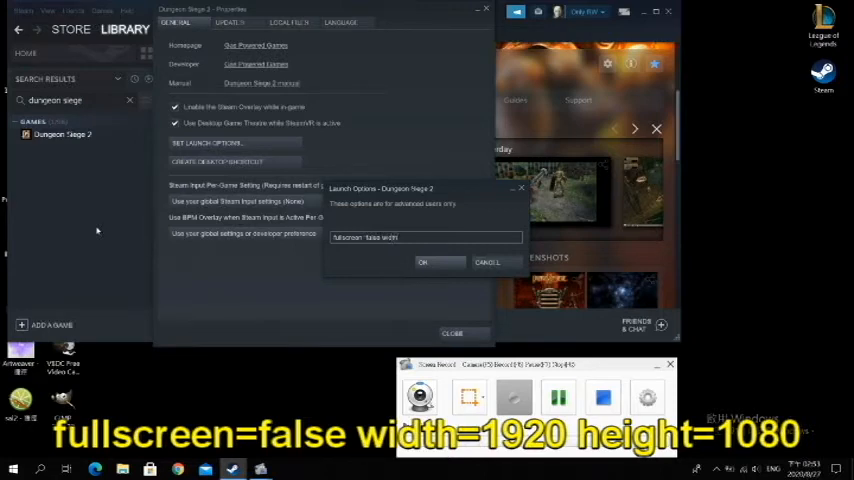
pyautogui.write('168')
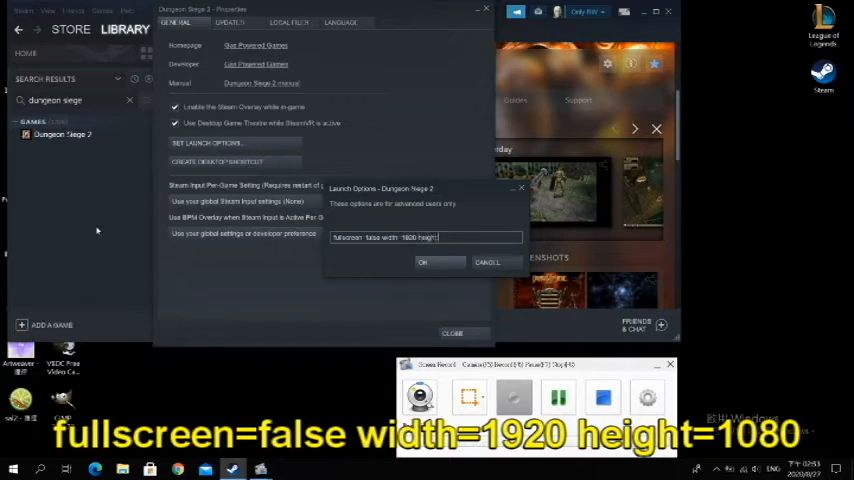
pyautogui.write('1080')
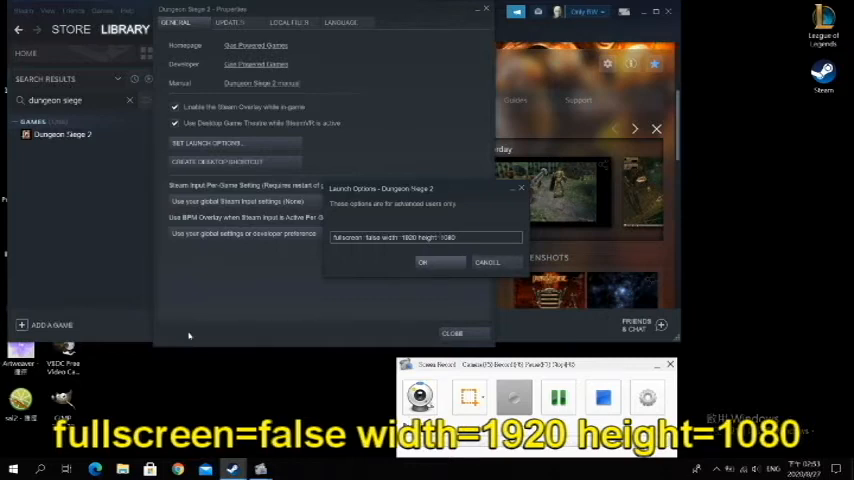
pyautogui.moveTo(364, 328)
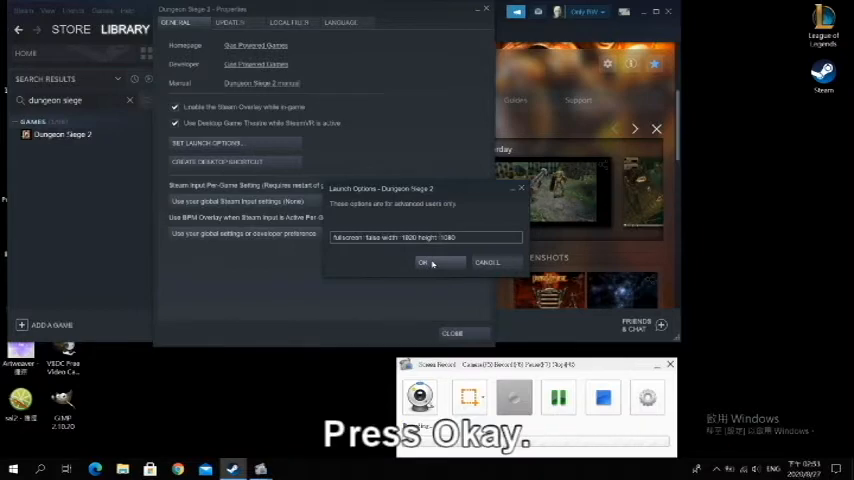
# Confirm the launch options with OK so the game starts windowed
pyautogui.click(424, 262)
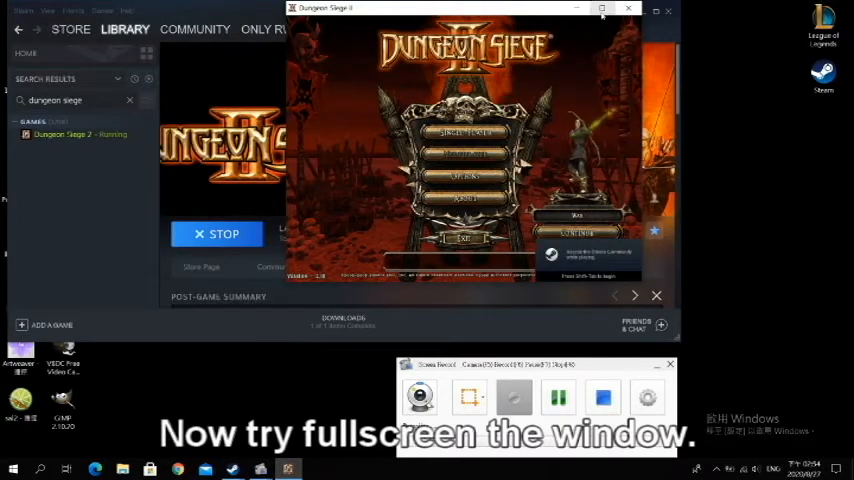
# Maximize the game window and continue into the Town of Eirulan
pyautogui.click(600, 8)
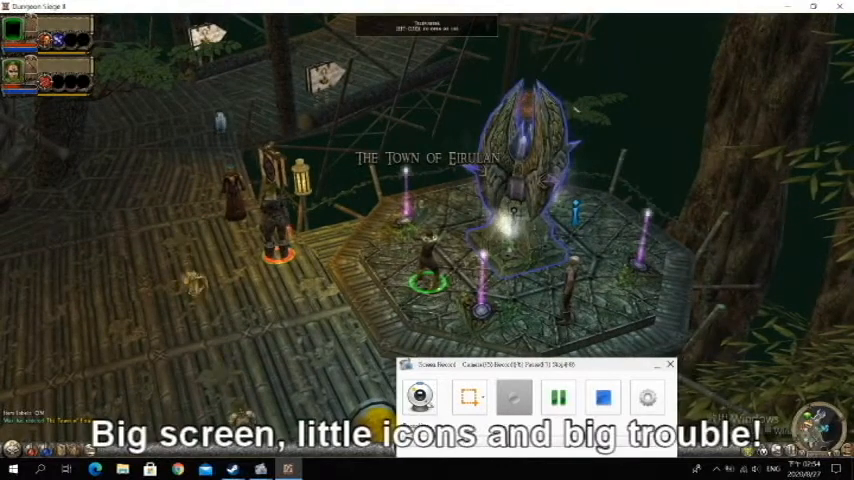
pyautogui.click(420, 396)
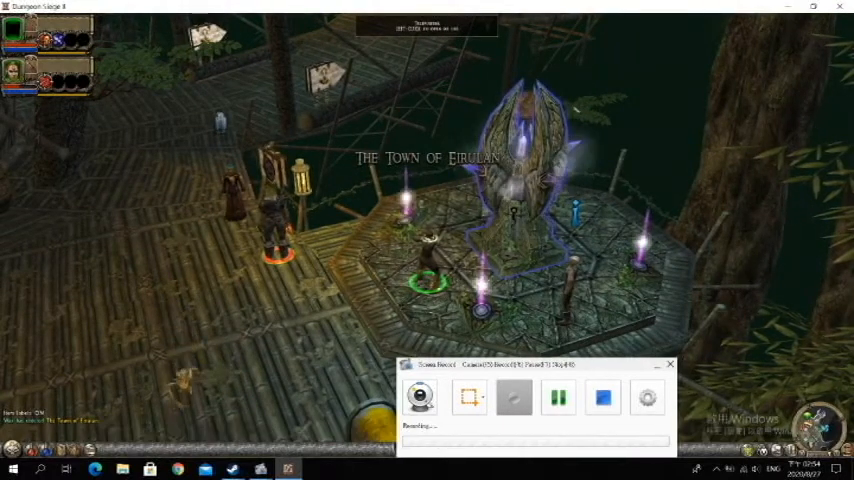